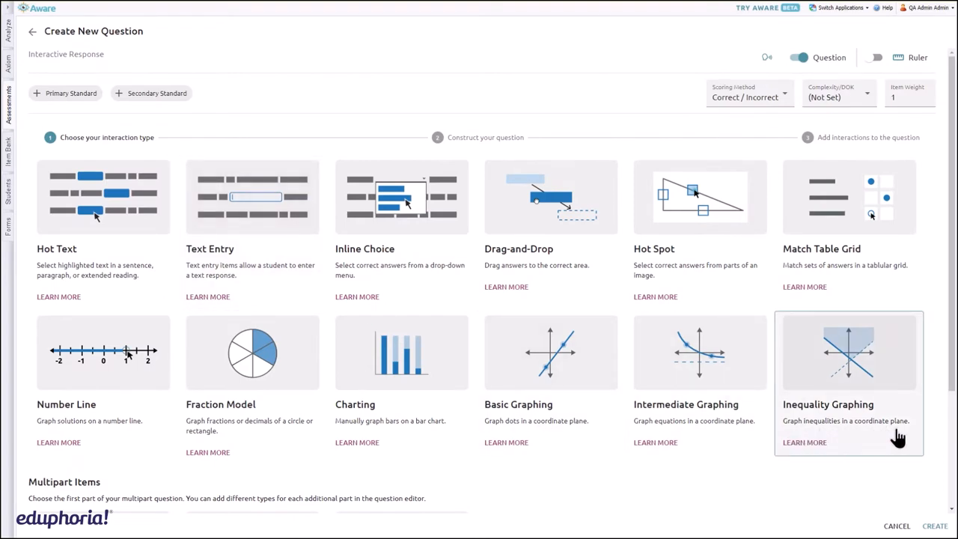
Review the Inequality Graphing overview, then choose it as the question type
click(805, 443)
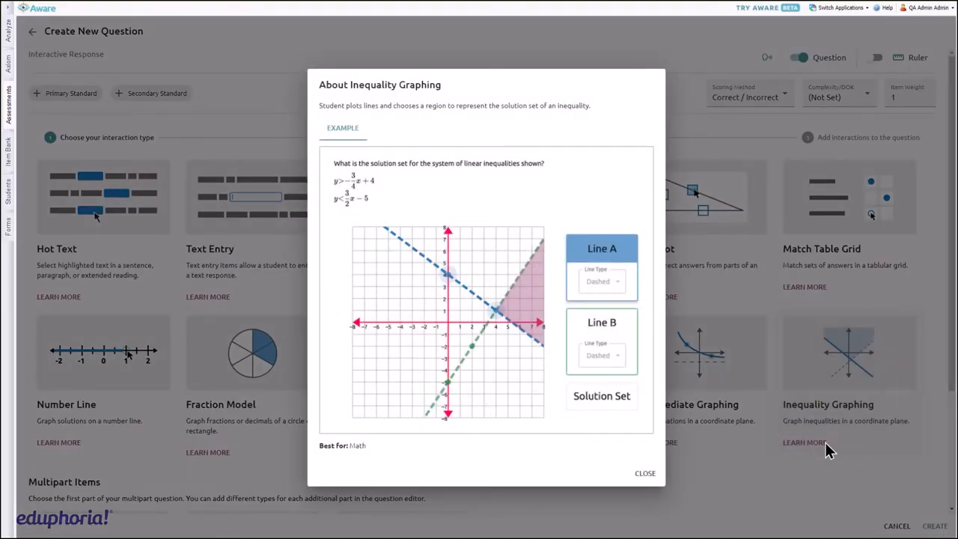
click(643, 473)
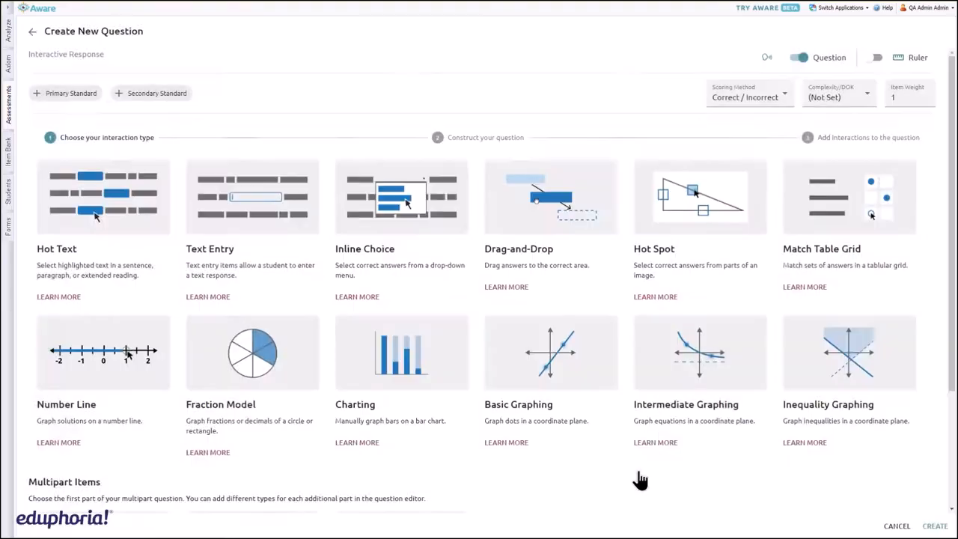
click(847, 352)
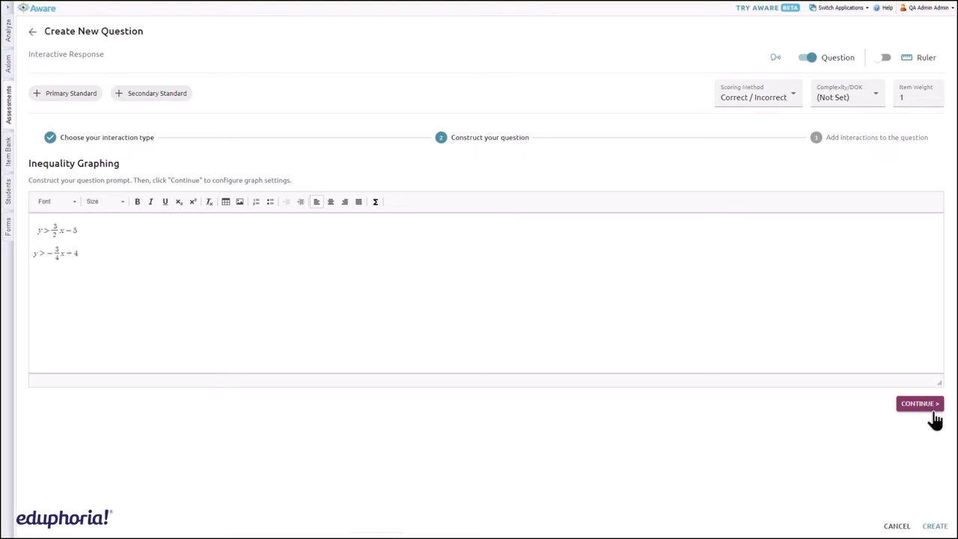
Continue to graph configuration and review the Line A and Line B style choices
click(918, 405)
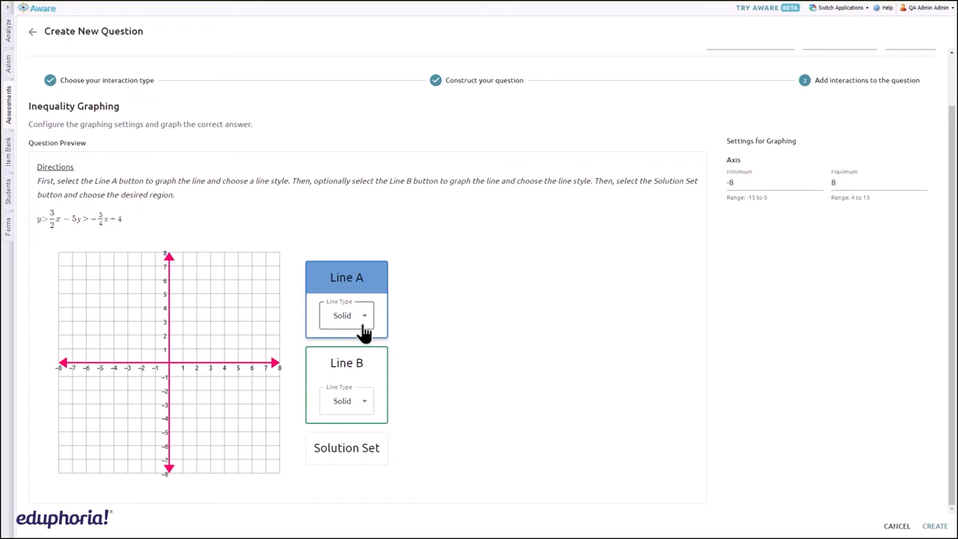
click(347, 314)
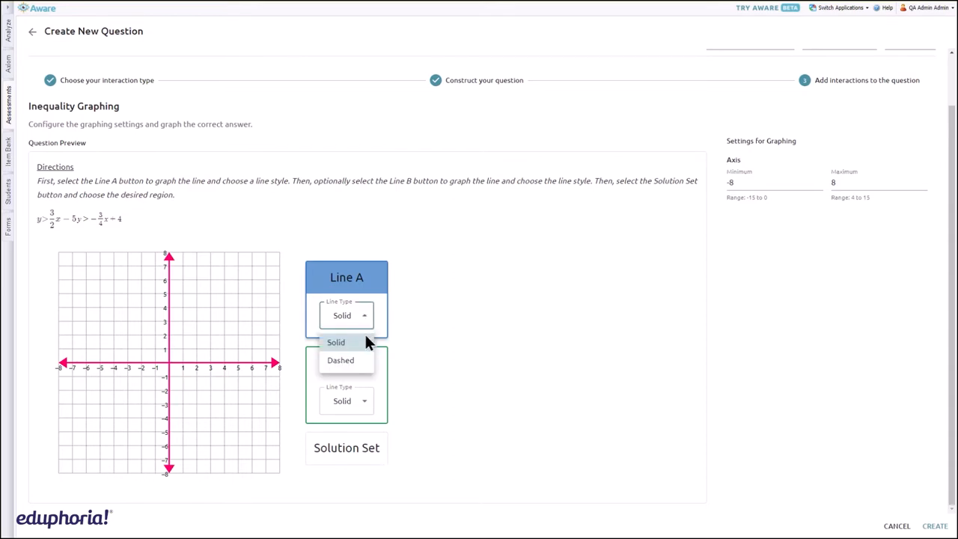
mouse_move(371, 328)
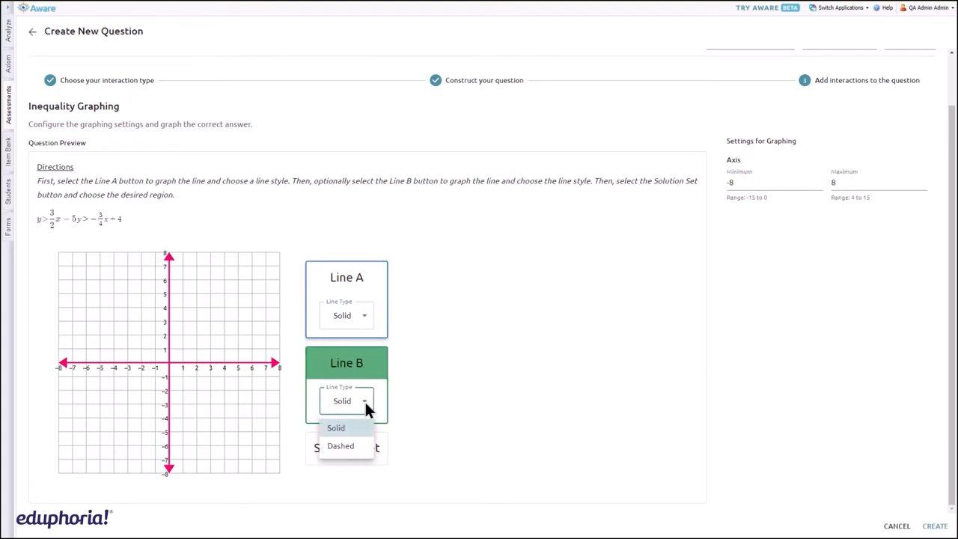
click(335, 428)
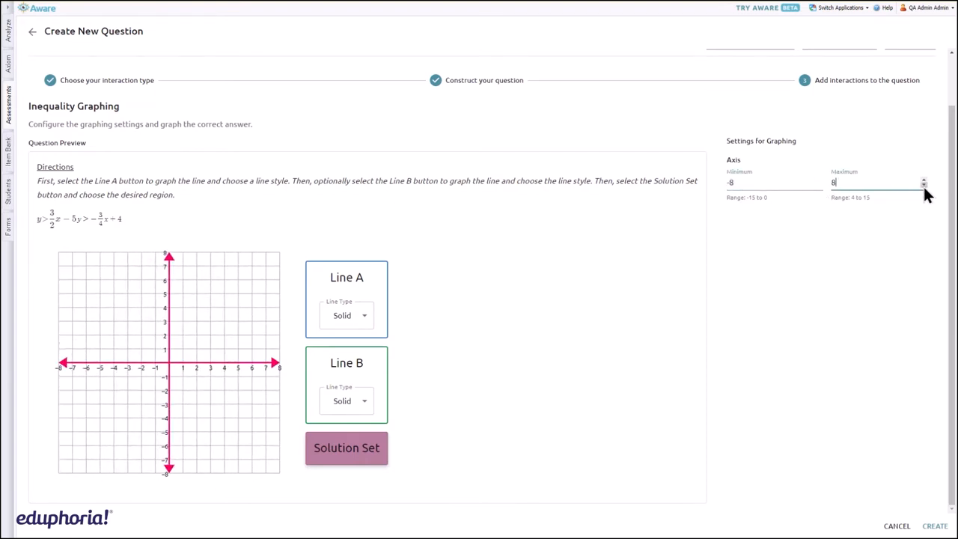
click(347, 314)
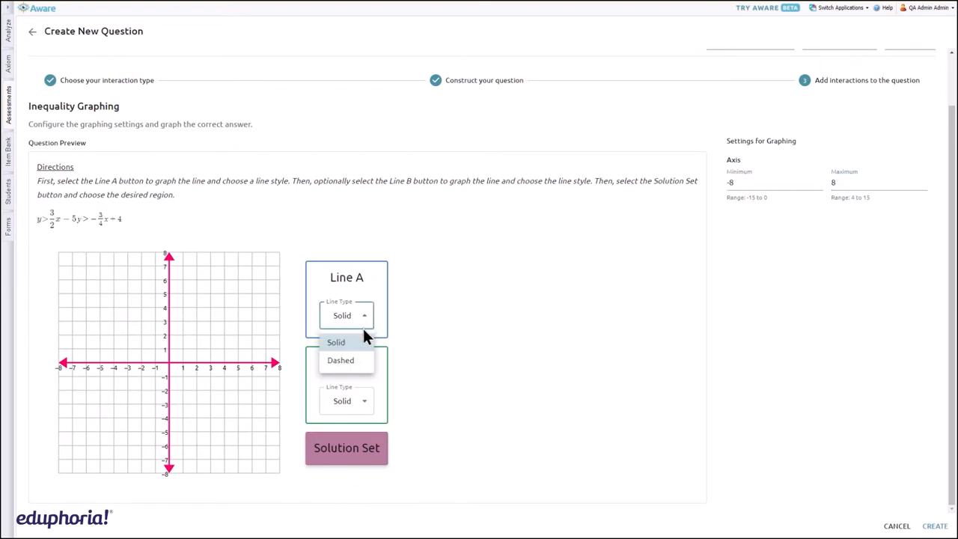
Set Line A and Line B to Dashed and plot both lines on the grid
click(341, 359)
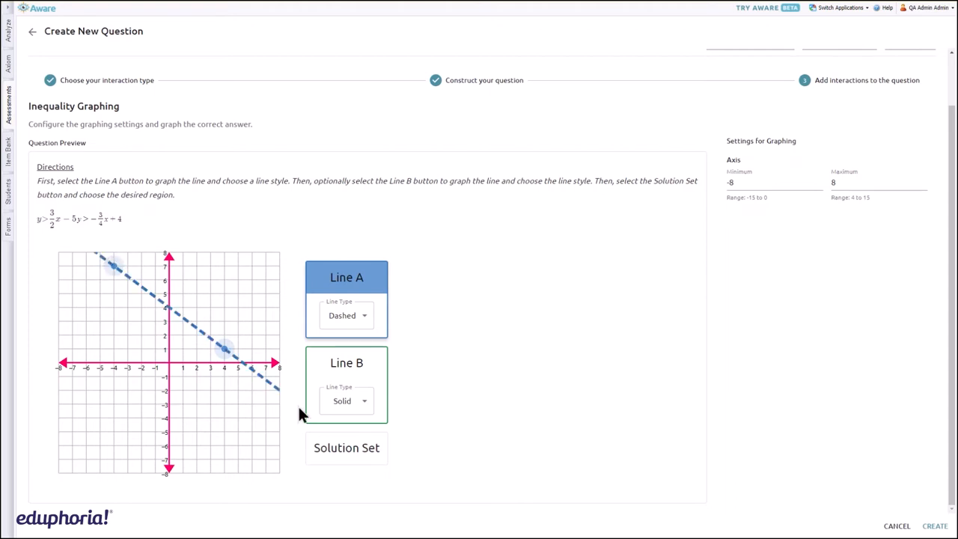
click(347, 364)
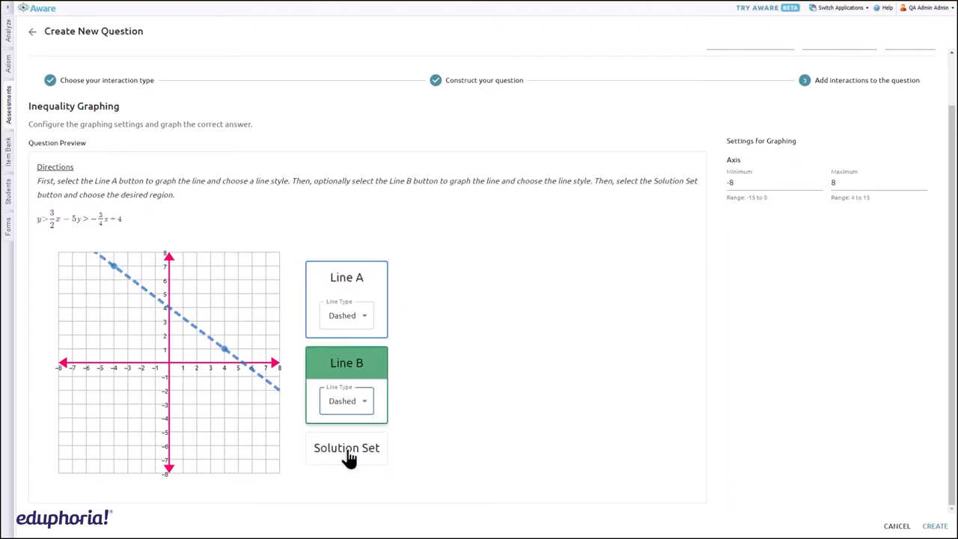
click(345, 364)
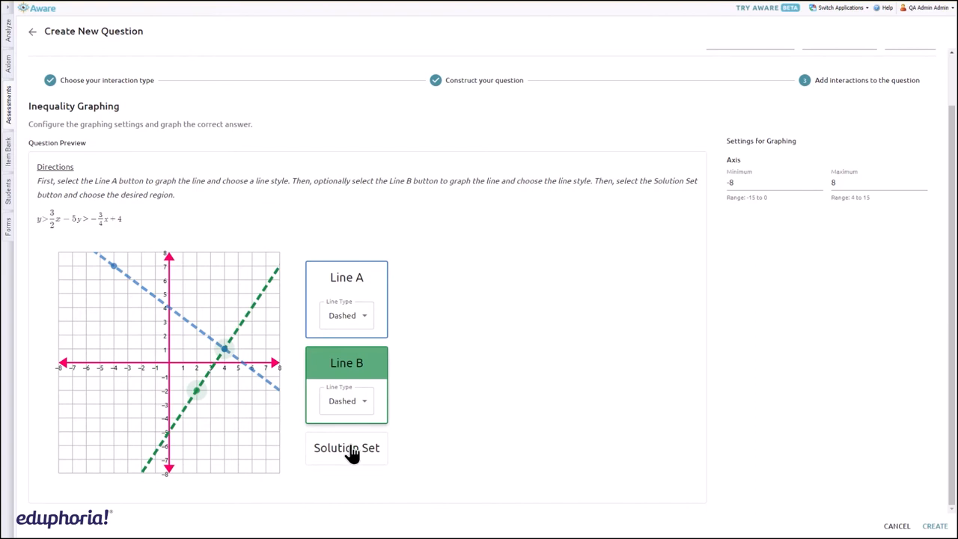
Mark the Solution Set by shading the region satisfying both inequalities
click(346, 448)
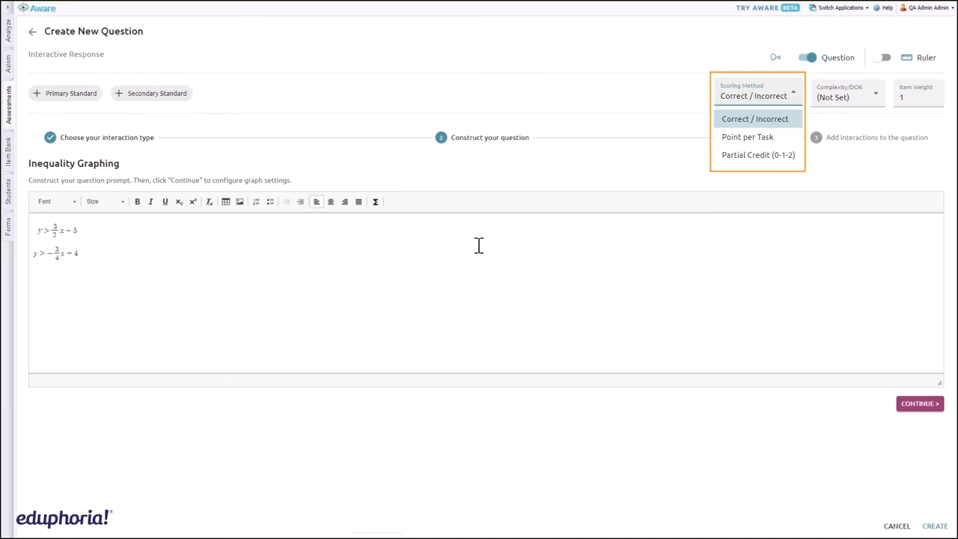
click(919, 404)
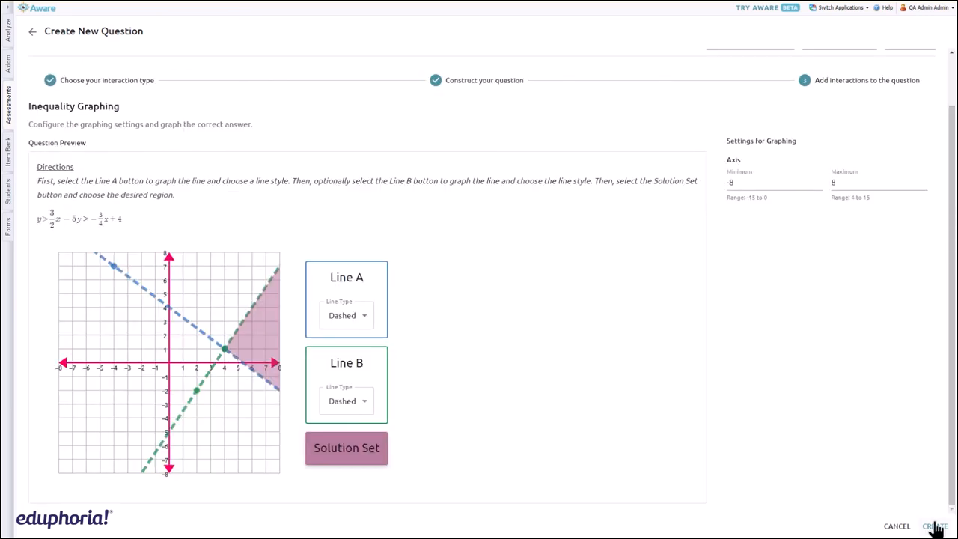